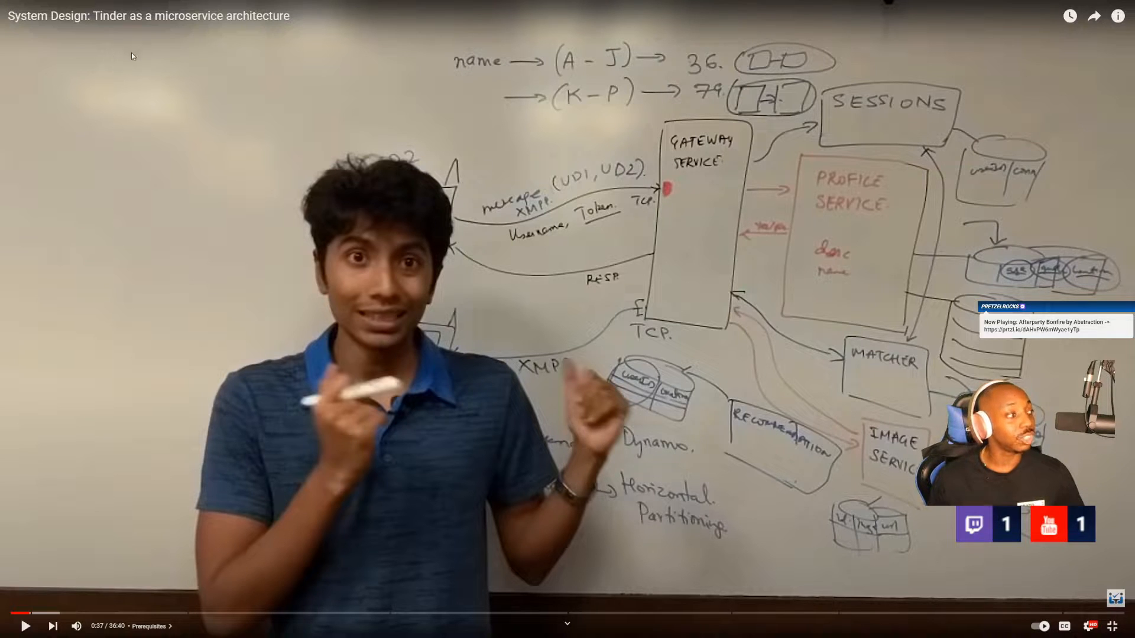
{"action": "mouse_move", "coordinate": [98, 129]}
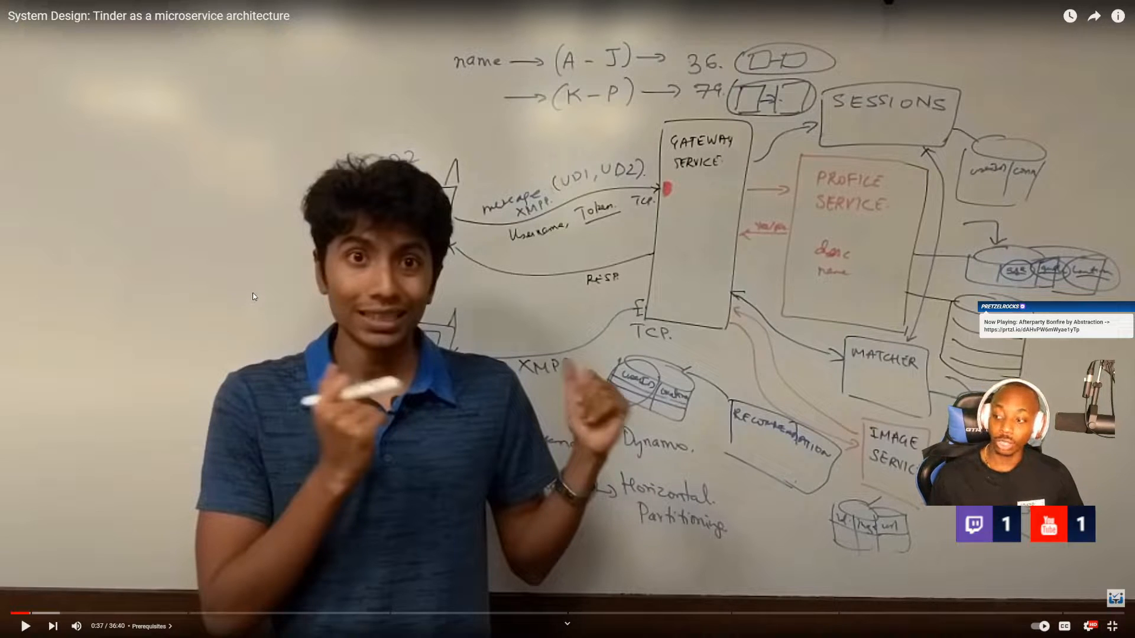
{"action": "mouse_move", "coordinate": [151, 170]}
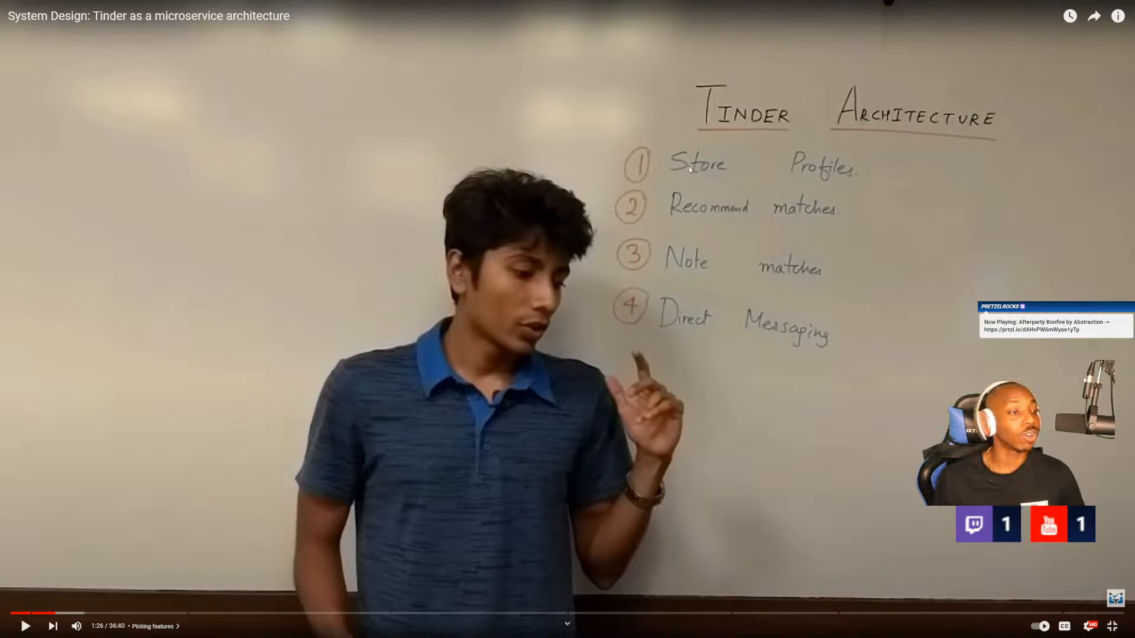
{"action": "mouse_move", "coordinate": [716, 214]}
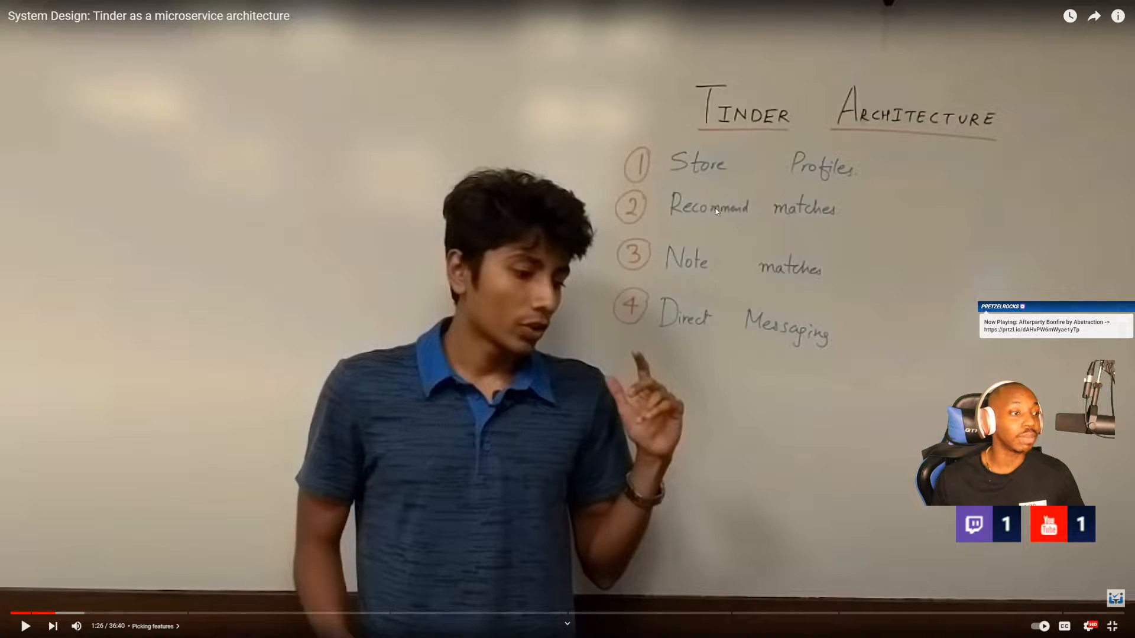
{"action": "mouse_move", "coordinate": [503, 548]}
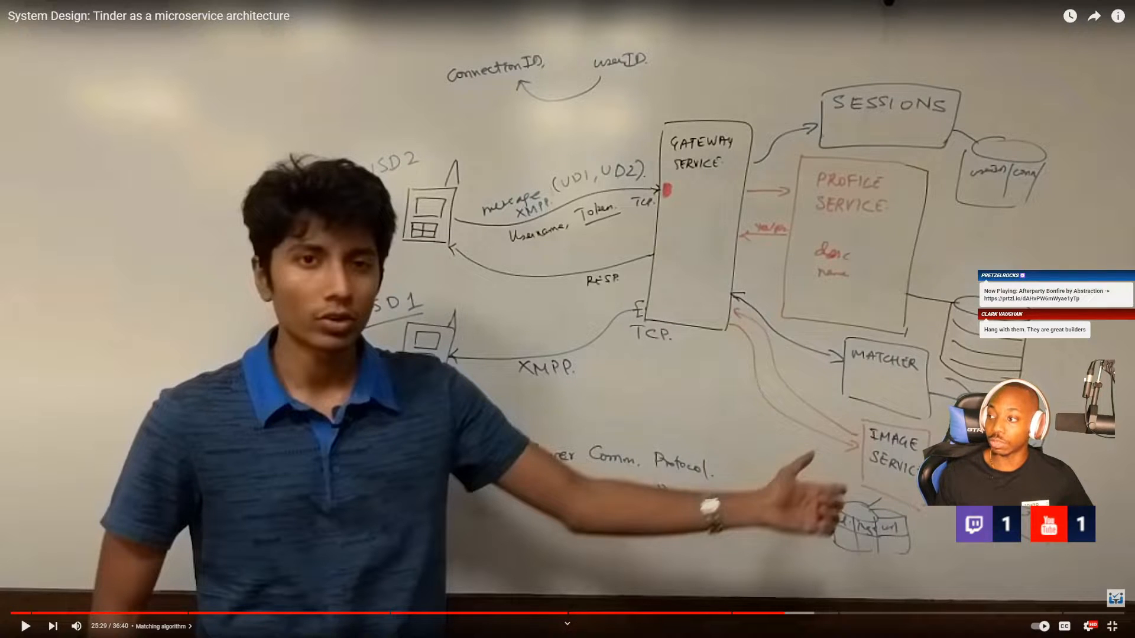
{"action": "mouse_move", "coordinate": [692, 116]}
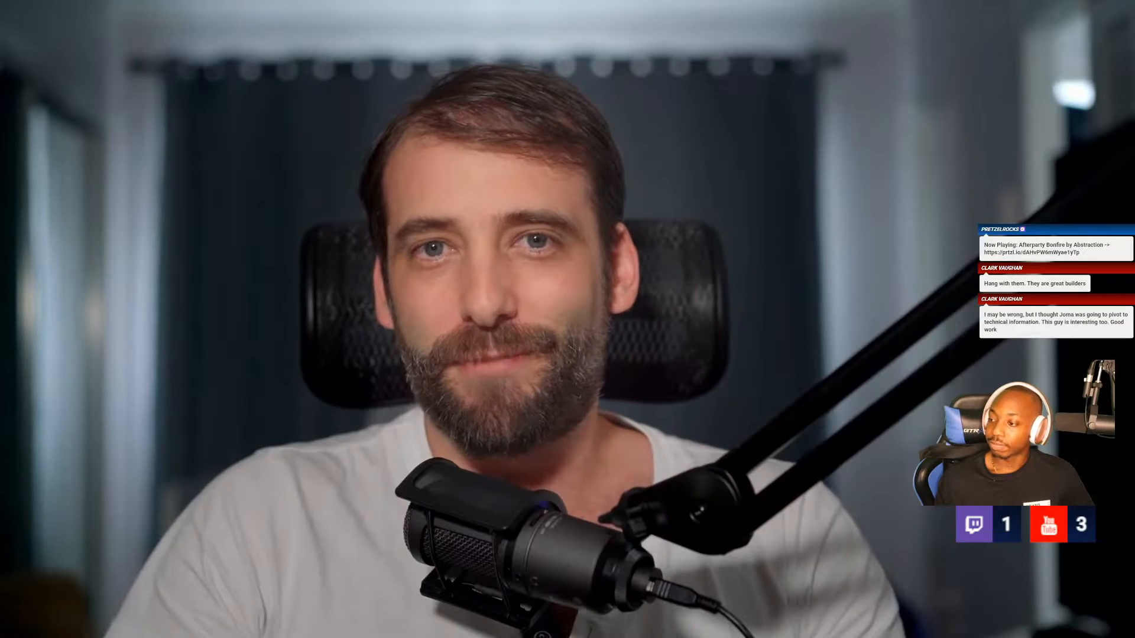
{"action": "mouse_move", "coordinate": [795, 280]}
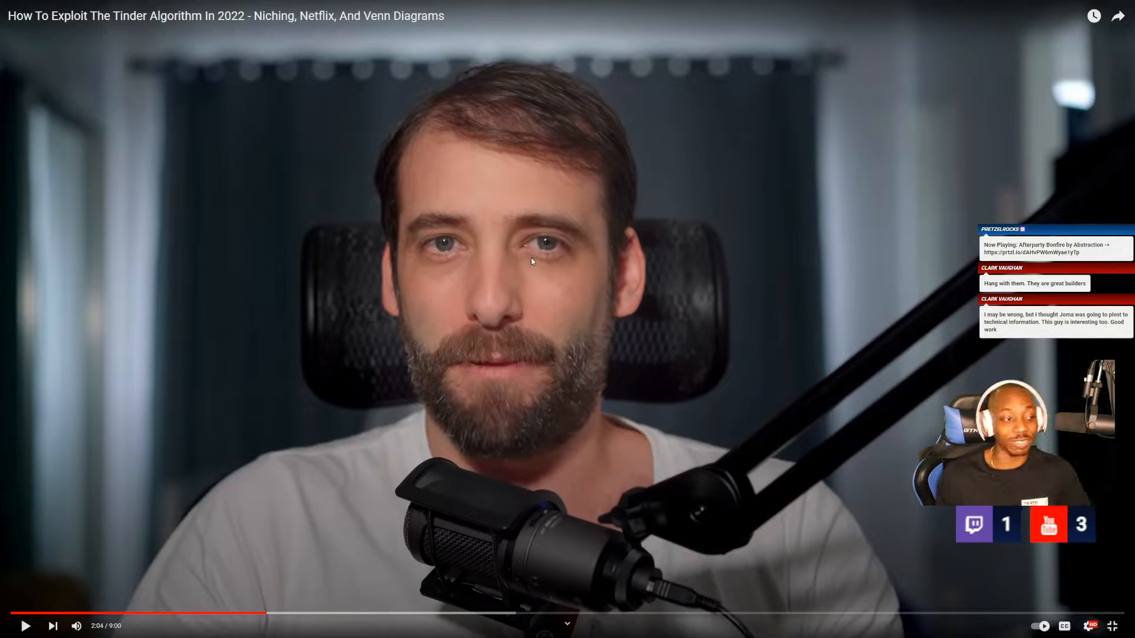
- Stop the 'How To Exploit The Tinder Algorithm In 2022' video at around 2:04
{"action": "left_click", "coordinate": [525, 260]}
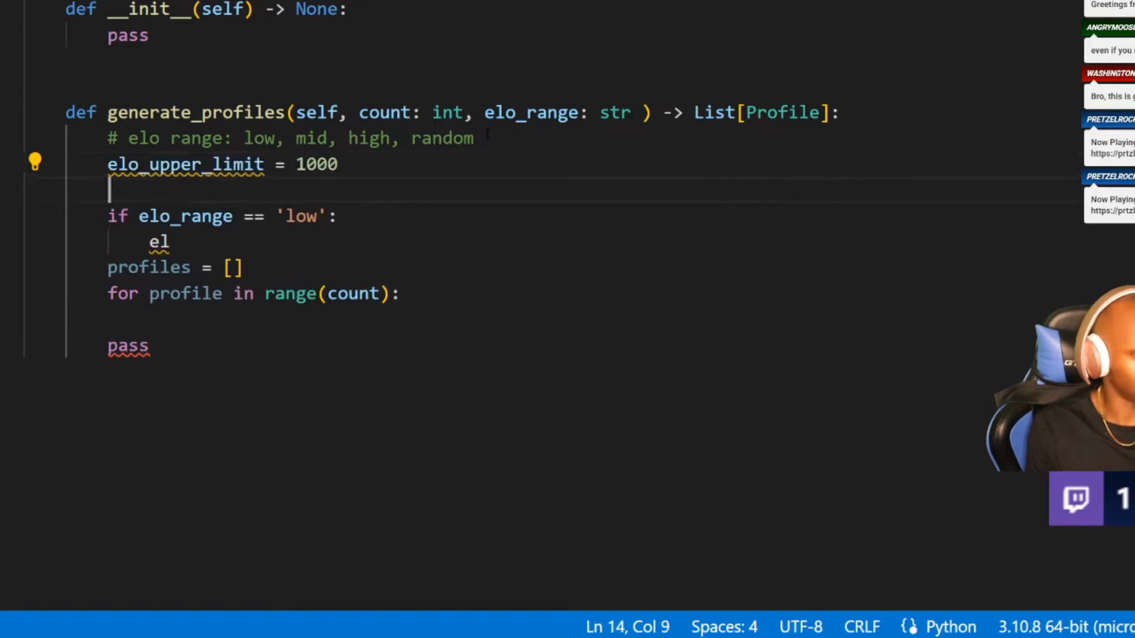
- Finish the low/mid/high Elo limit branches, then add profiles.append() and new_profile = Profile()
{"action": "type", "text": "elo_lower_limit = 0"}
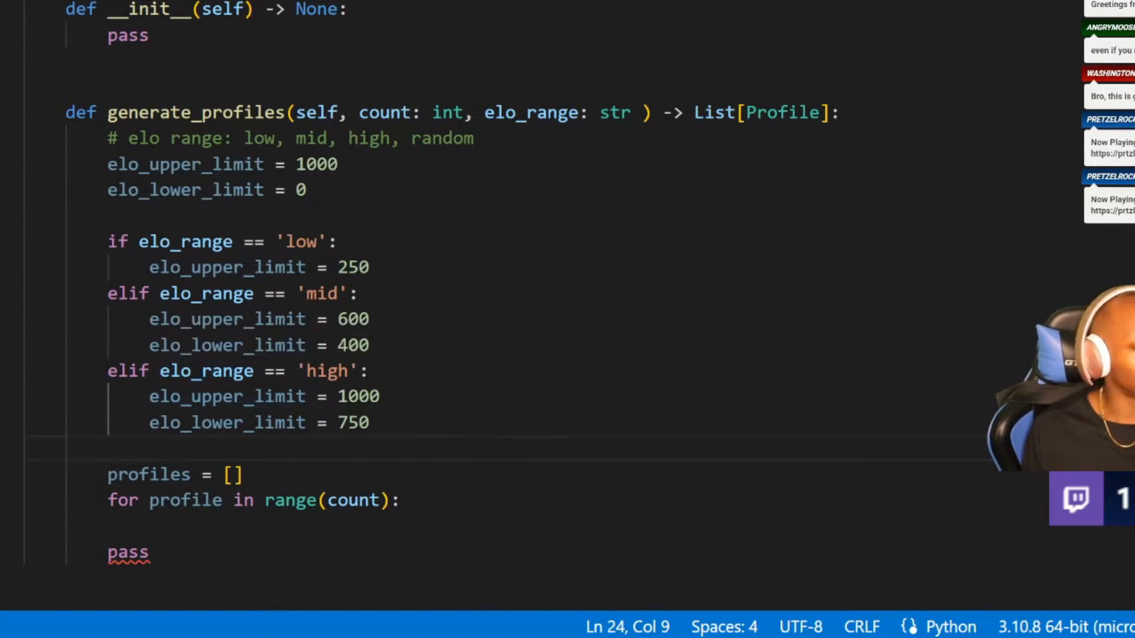
{"action": "type", "text": "profiles.append("}
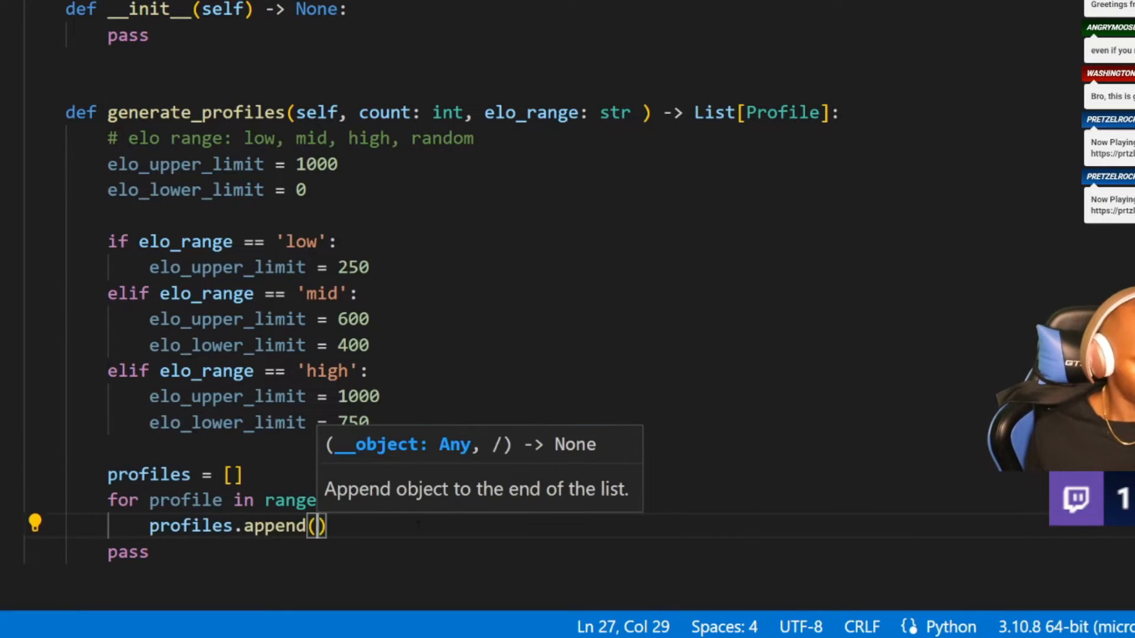
{"action": "type", "text": "new_profile = Profile()"}
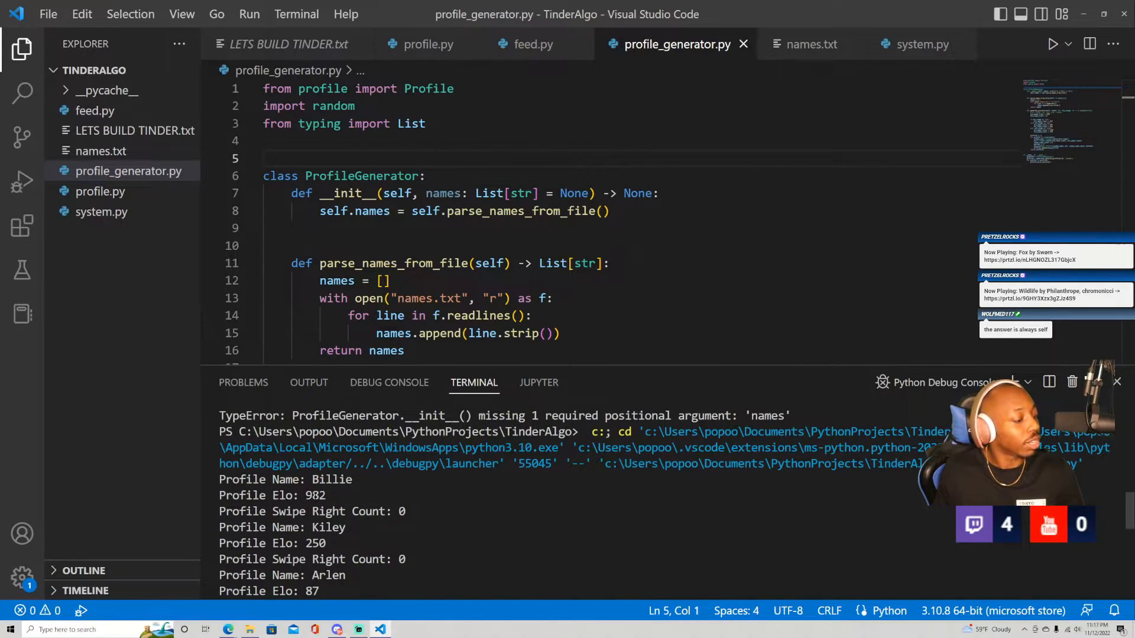
- Scroll down the terminal's generated profile names, Elo scores and swipe right counts to the prompt
{"action": "scroll", "scroll_direction": "down", "scroll_amount": 3}
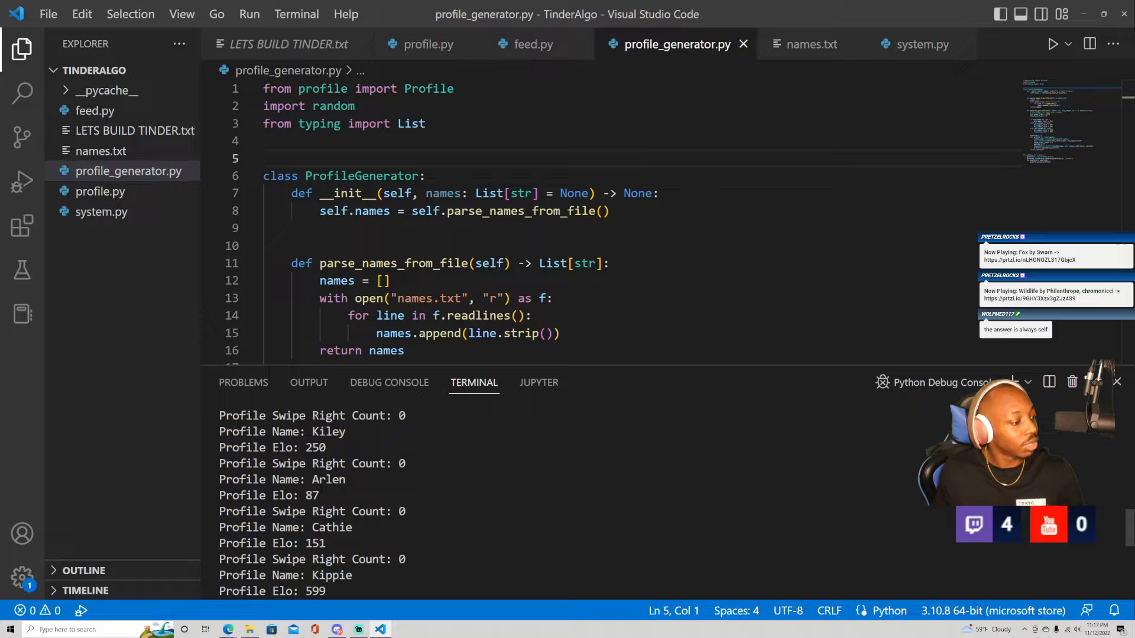
{"action": "scroll", "scroll_direction": "down", "scroll_amount": 3}
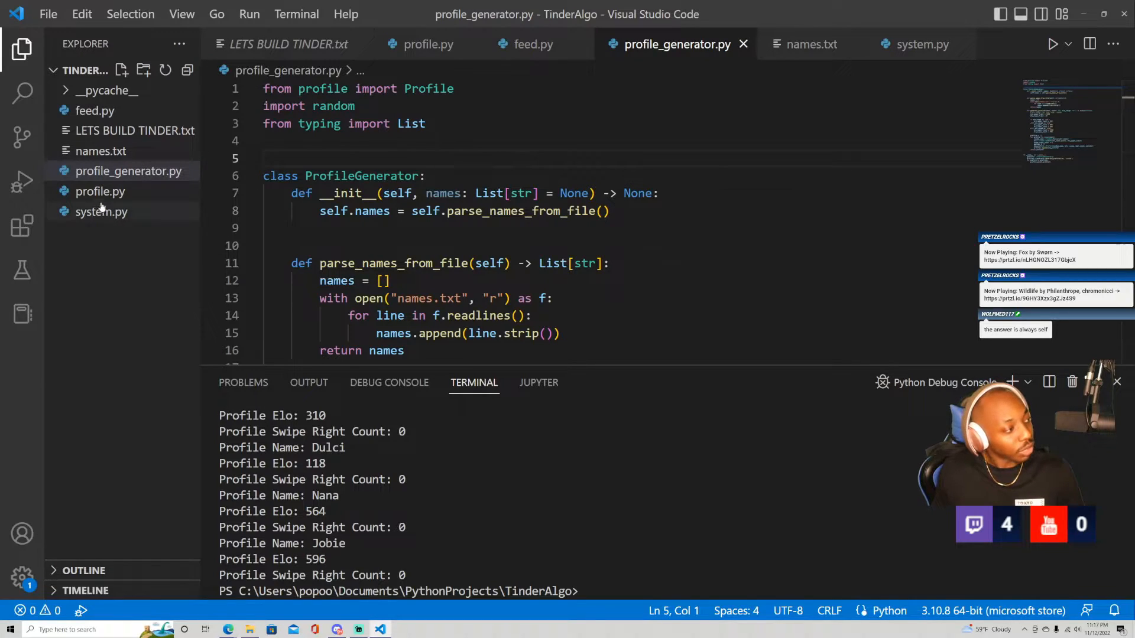
- Open profile.py, then add a 'swiped...' counter line after swipe_right_count = 0 in the generator loop
{"action": "left_click", "coordinate": [101, 191]}
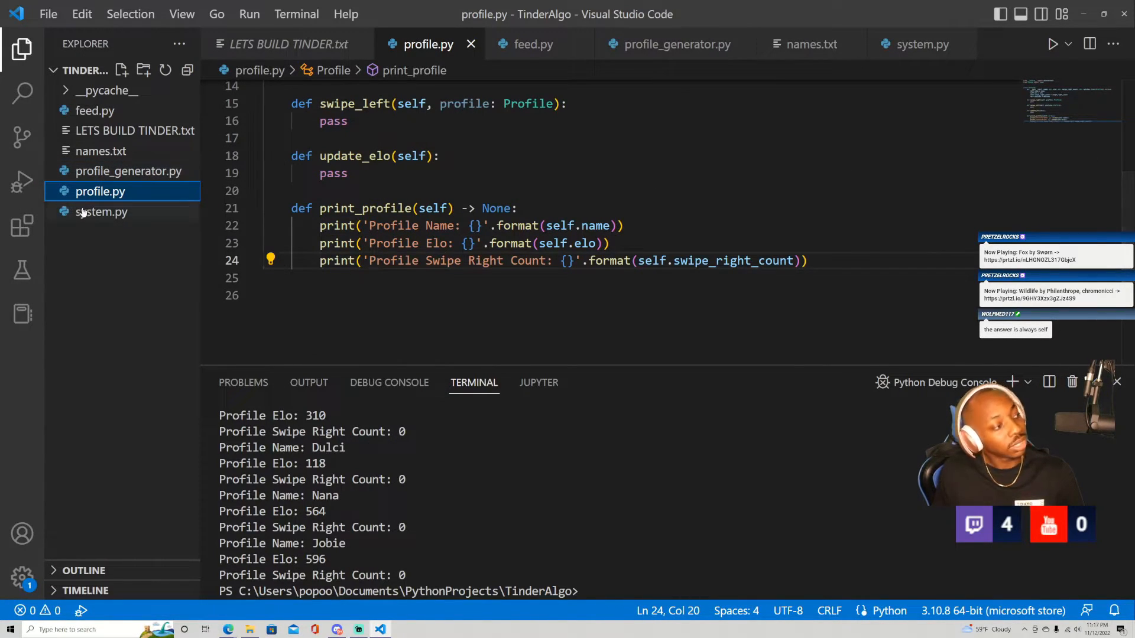
{"action": "left_click", "coordinate": [101, 212]}
{"action": "type", "text": "swiped"}
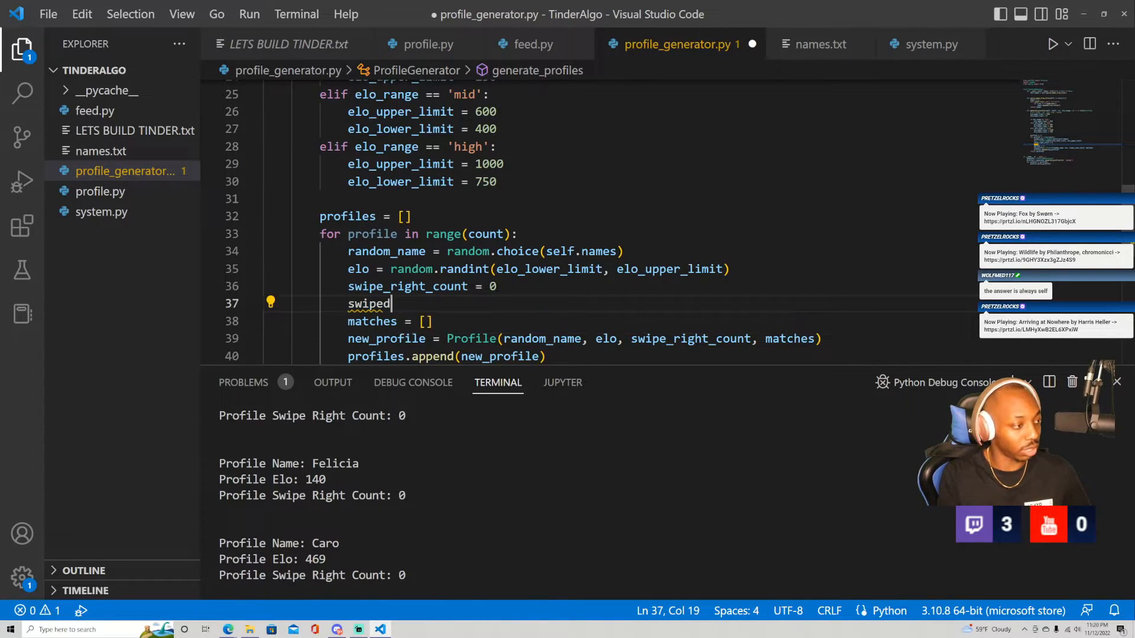
{"action": "left_click", "coordinate": [532, 45]}
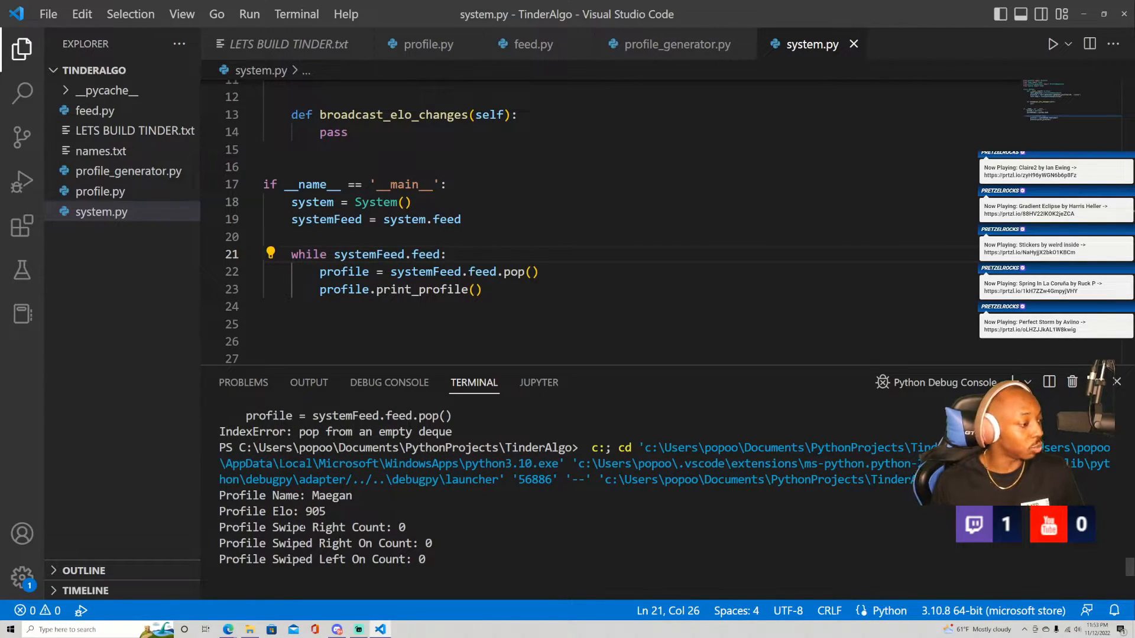
- Compare Elo scores across the printed feed output, such as Melinde's 132
{"action": "double_click", "coordinate": [316, 511]}
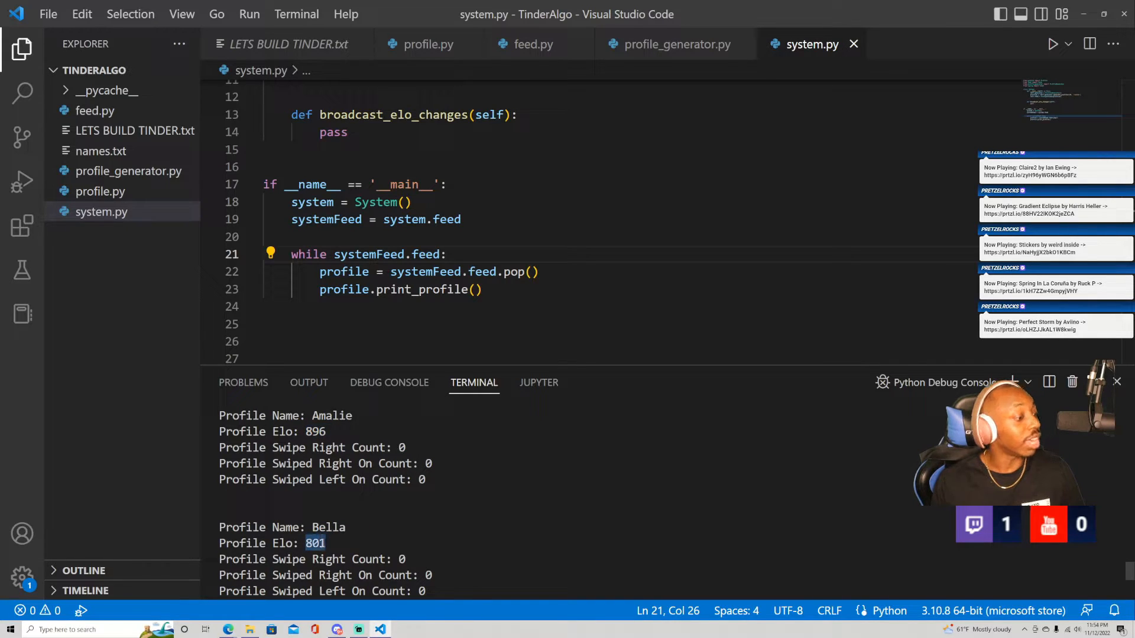
{"action": "scroll", "scroll_direction": "down", "scroll_amount": 3}
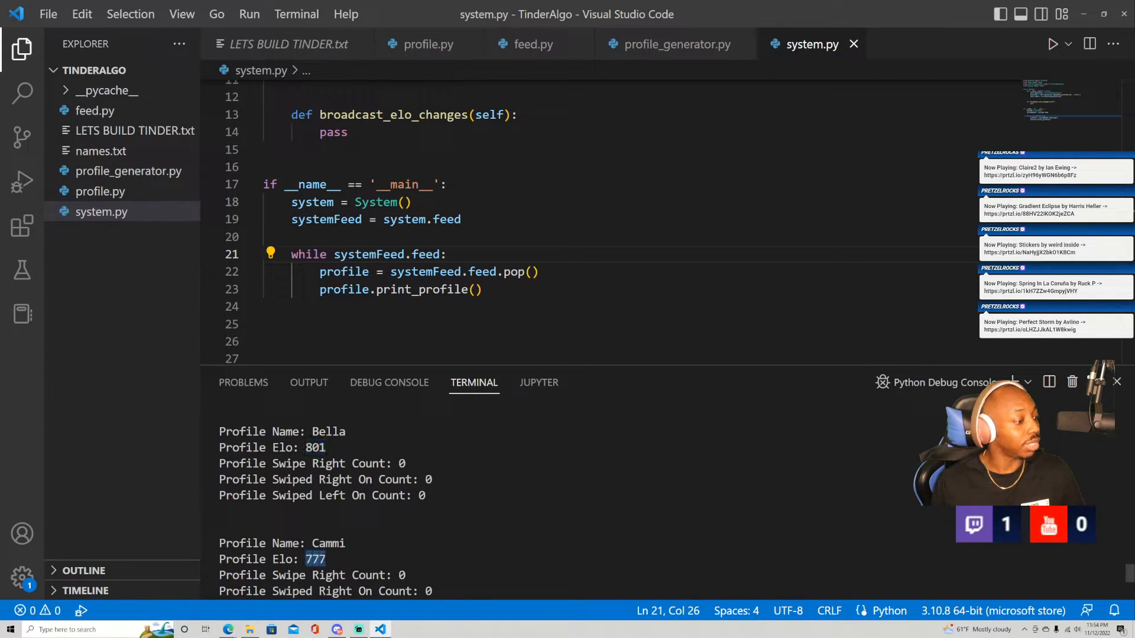
{"action": "scroll", "scroll_direction": "down", "scroll_amount": 3}
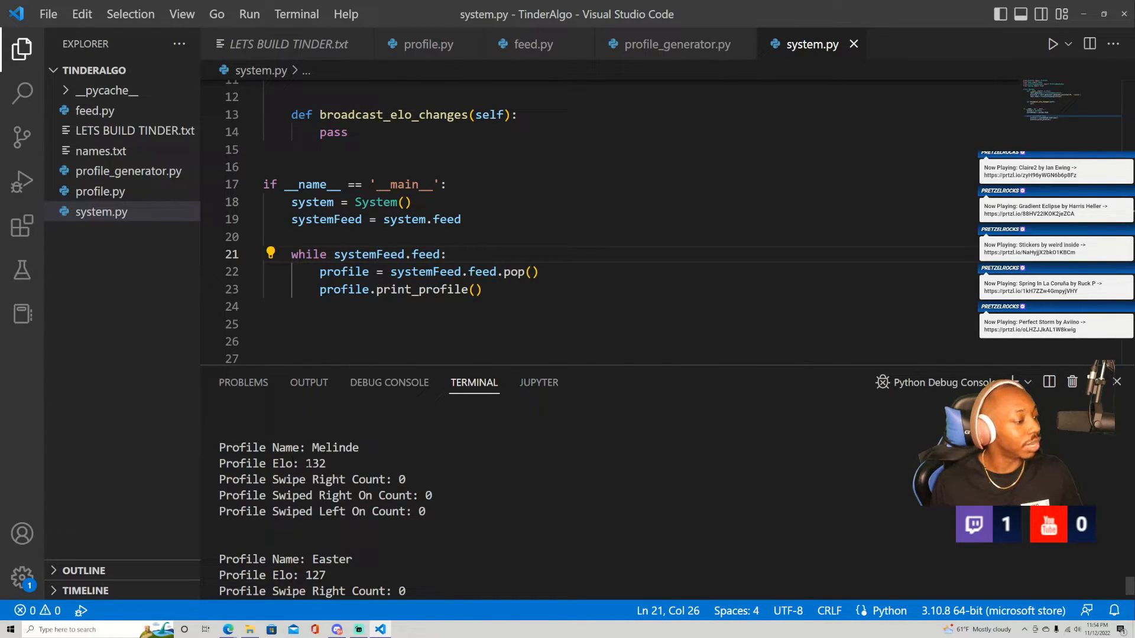
{"action": "double_click", "coordinate": [316, 463]}
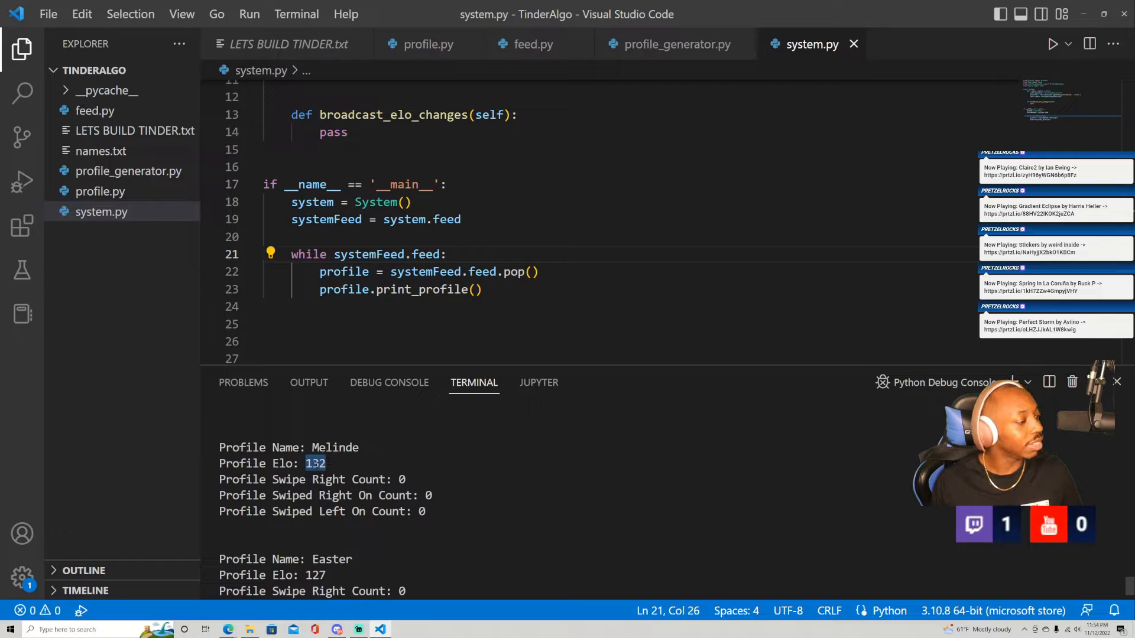
{"action": "scroll", "scroll_direction": "down", "scroll_amount": 3}
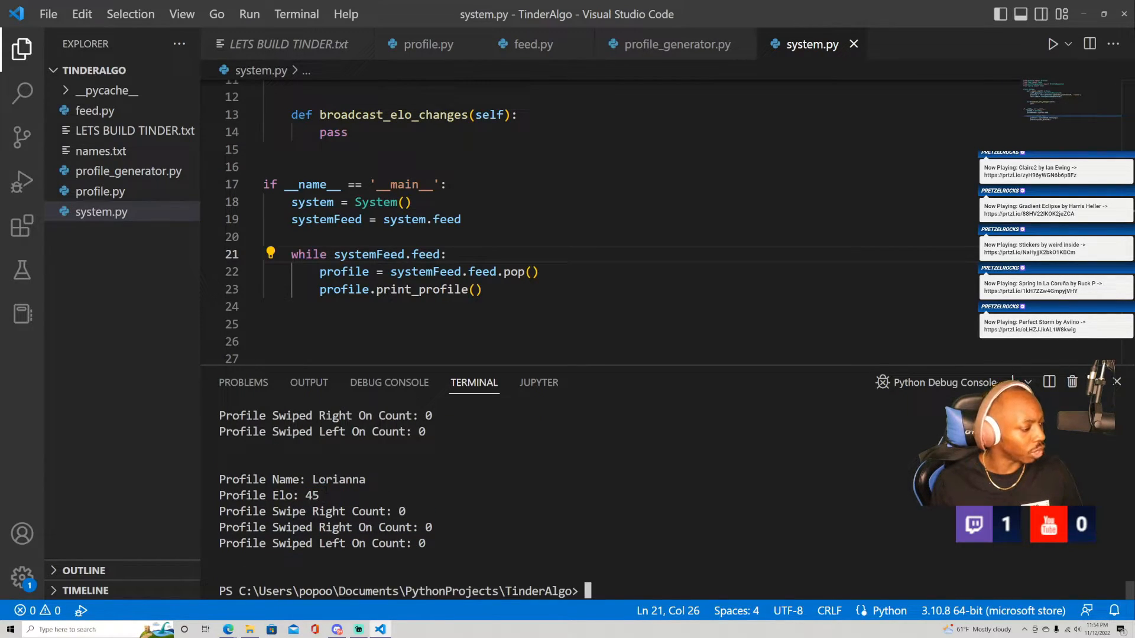
{"action": "double_click", "coordinate": [310, 495]}
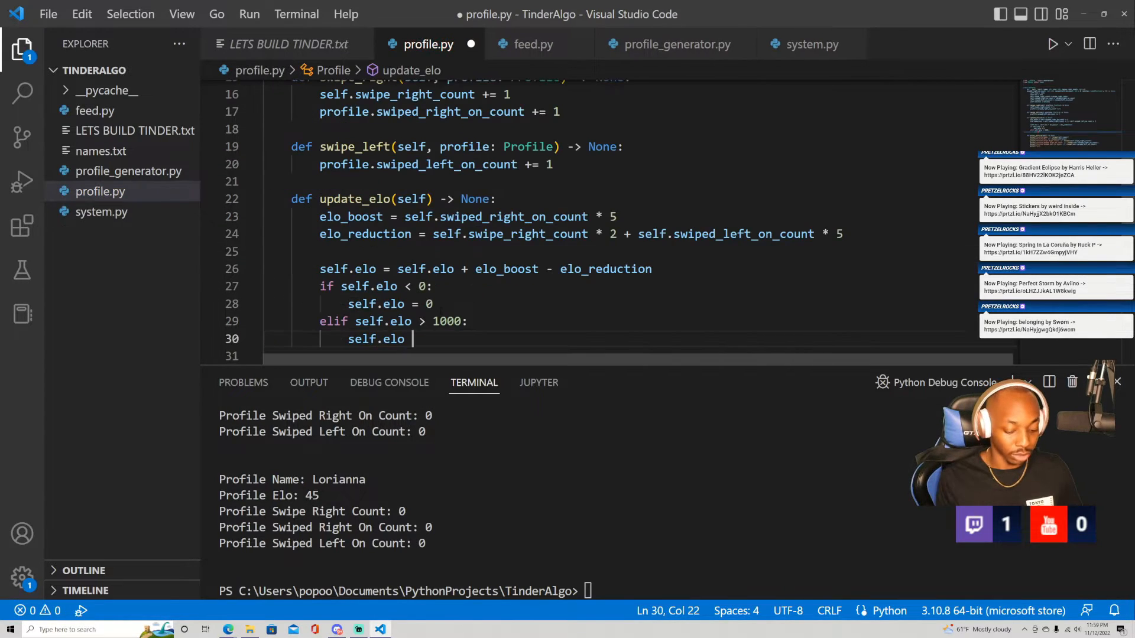
{"action": "type", "text": "= 1000"}
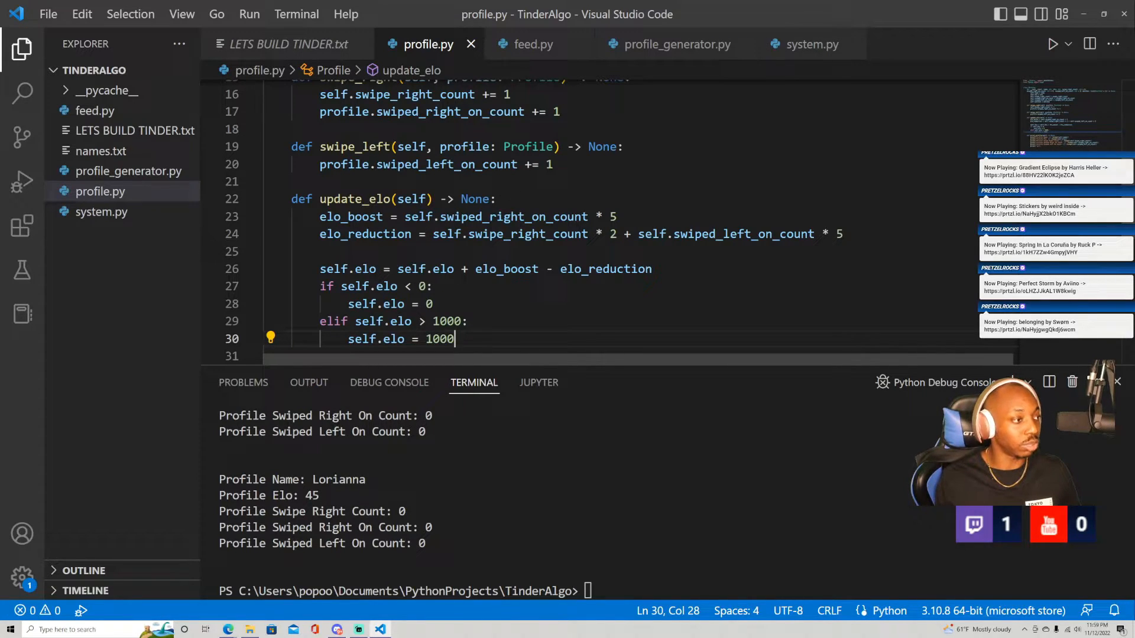
{"action": "mouse_move", "coordinate": [397, 199]}
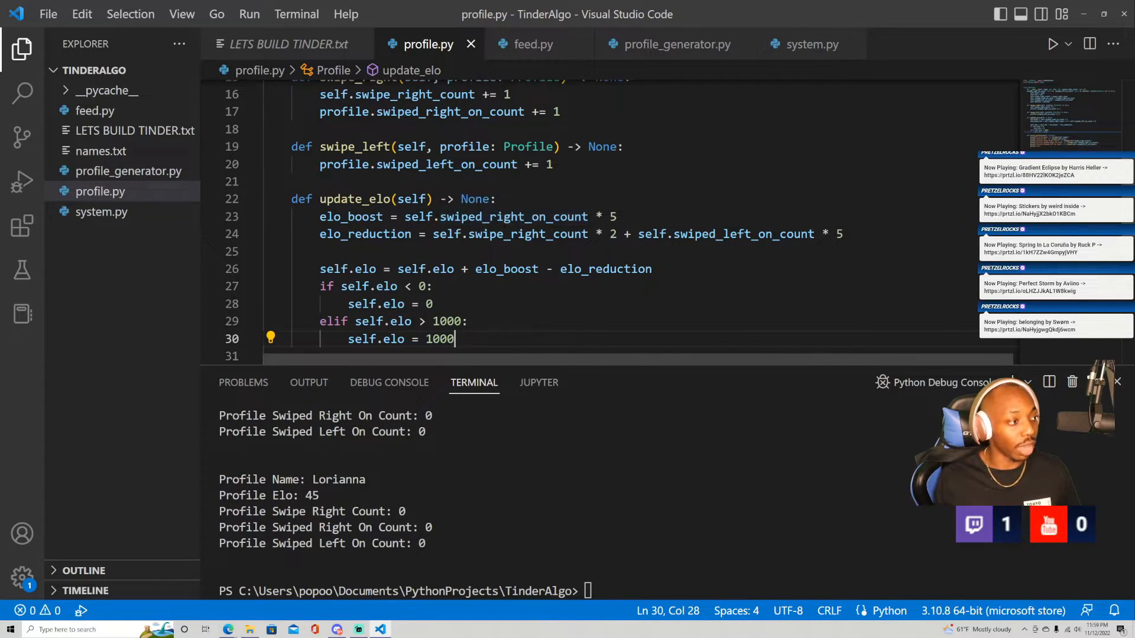
{"action": "mouse_move", "coordinate": [414, 199]}
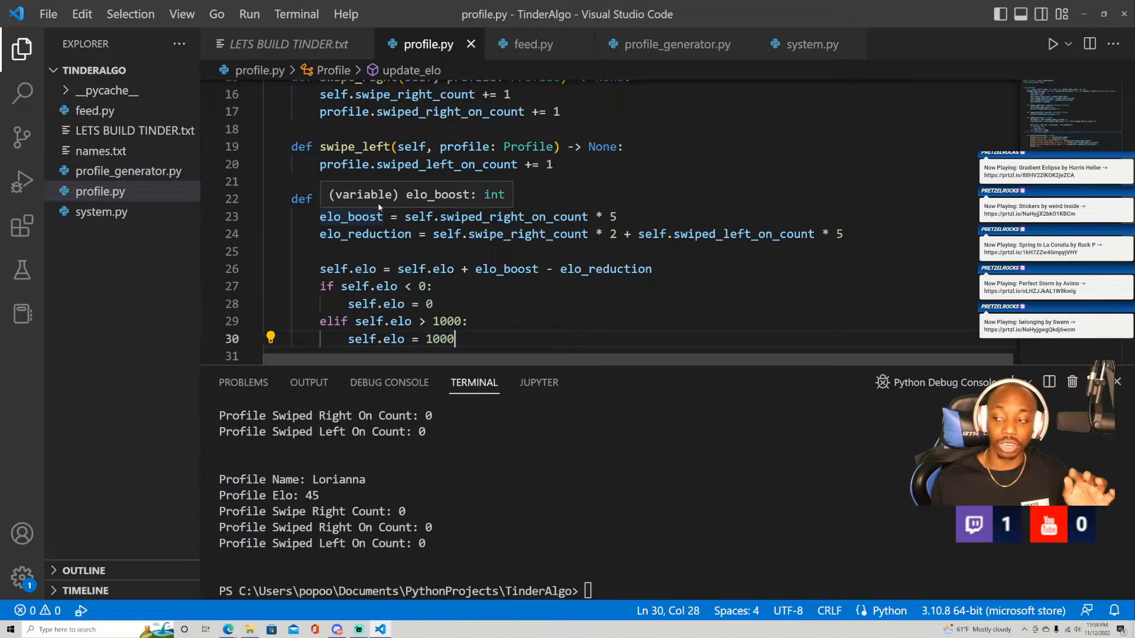
{"action": "mouse_move", "coordinate": [379, 207]}
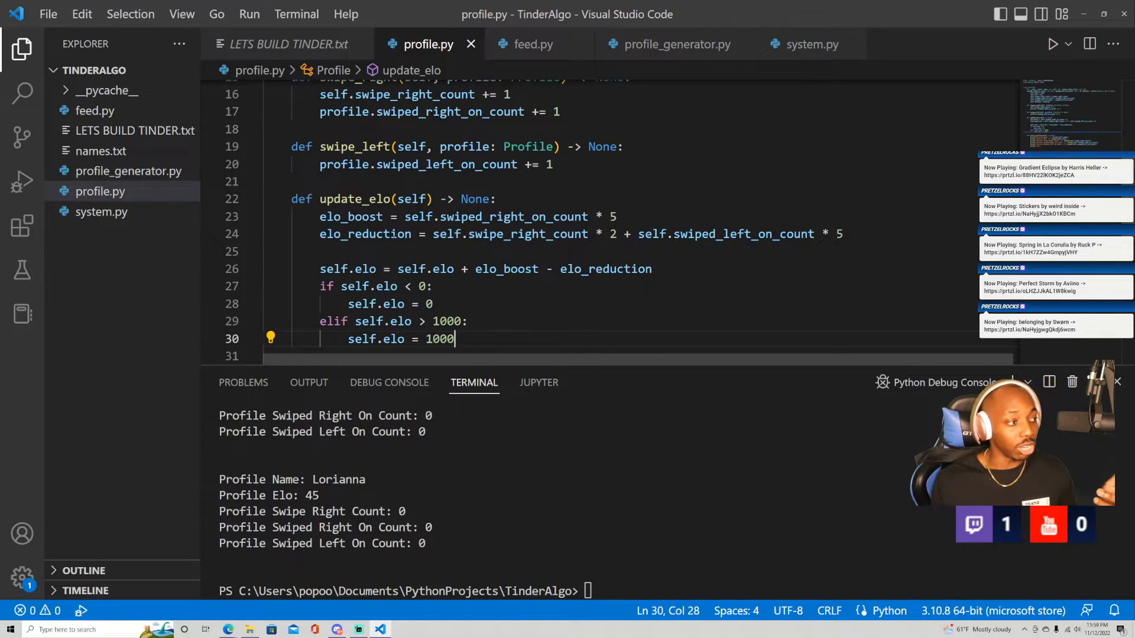
{"action": "mouse_move", "coordinate": [365, 234]}
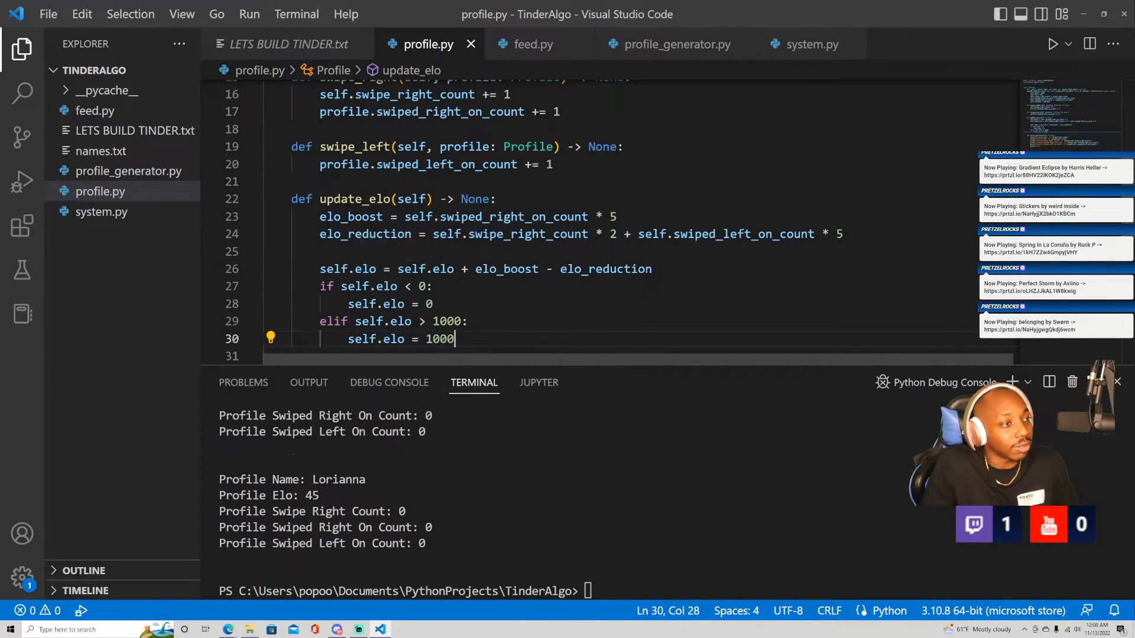
- Rewrite system.py's __main__ block with system = System(), systemFeed = system.feed and system.profiles
{"action": "left_click", "coordinate": [533, 45]}
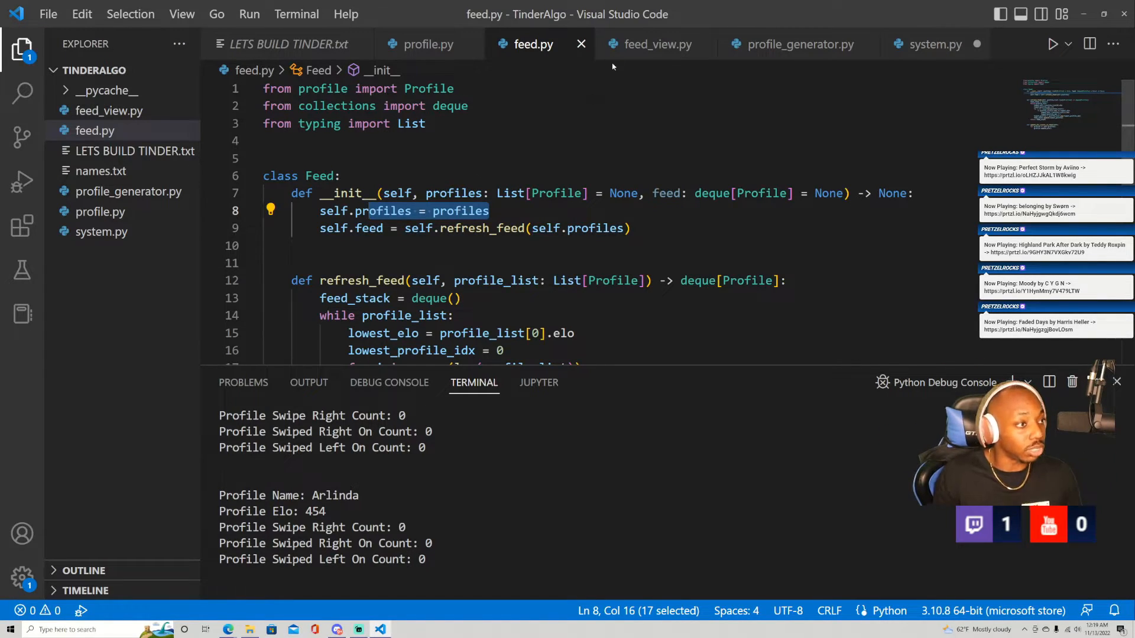
{"action": "left_click", "coordinate": [935, 44]}
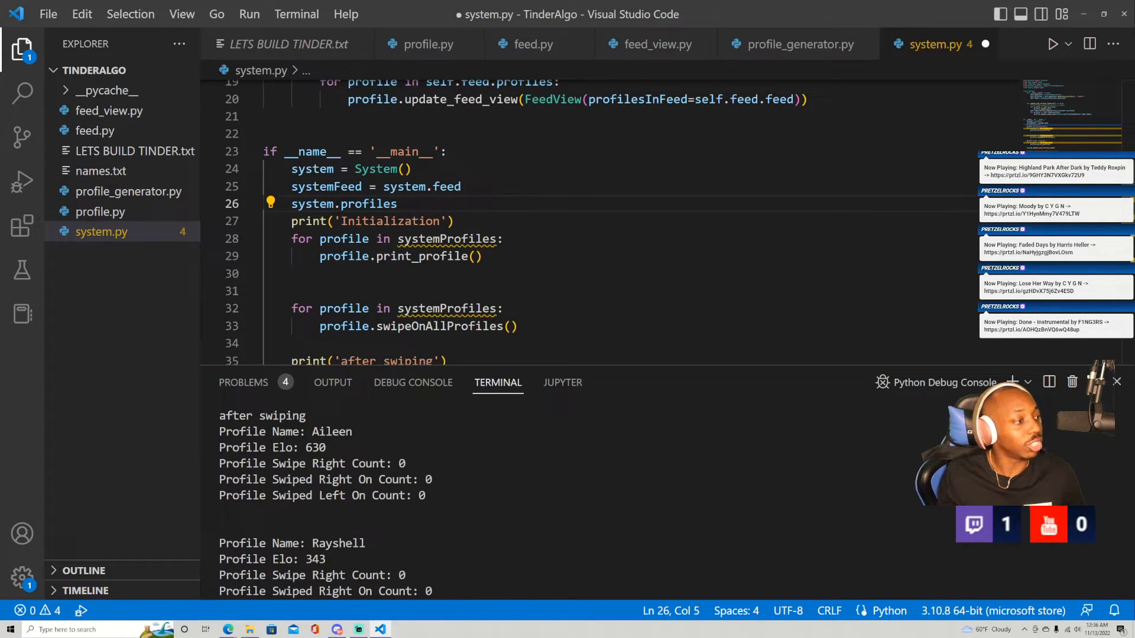
- Replace the unfinished system.profiles line with a loop over system, then add Profile's feed_view parameter
{"action": "left_click_drag", "start_coordinate": [318, 204], "coordinate": [397, 203]}
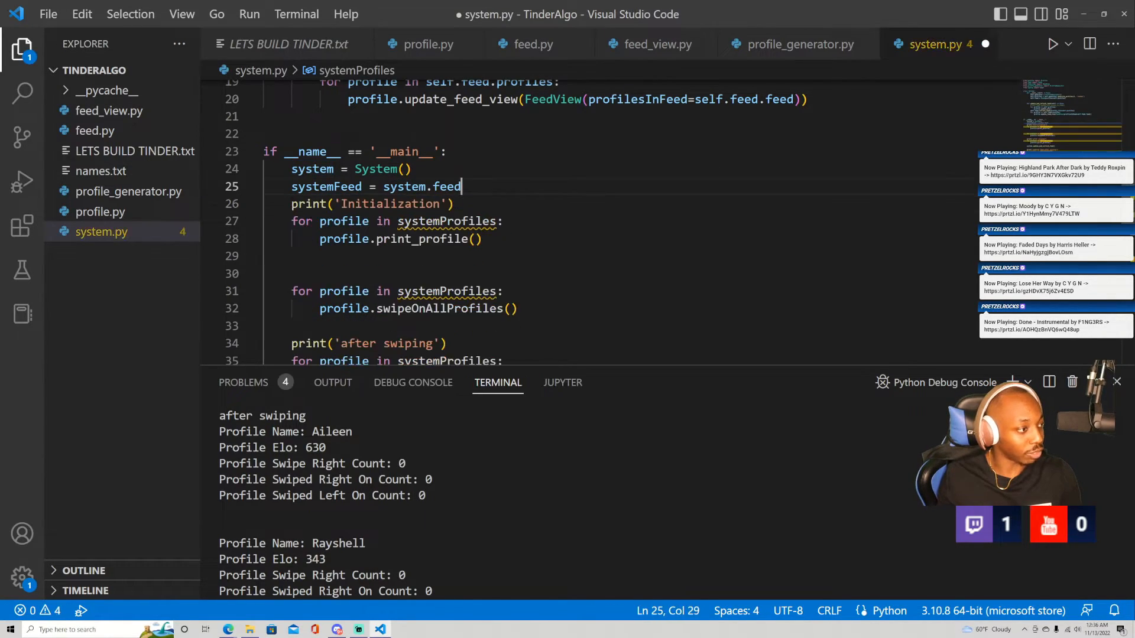
{"action": "type", "text": "syst"}
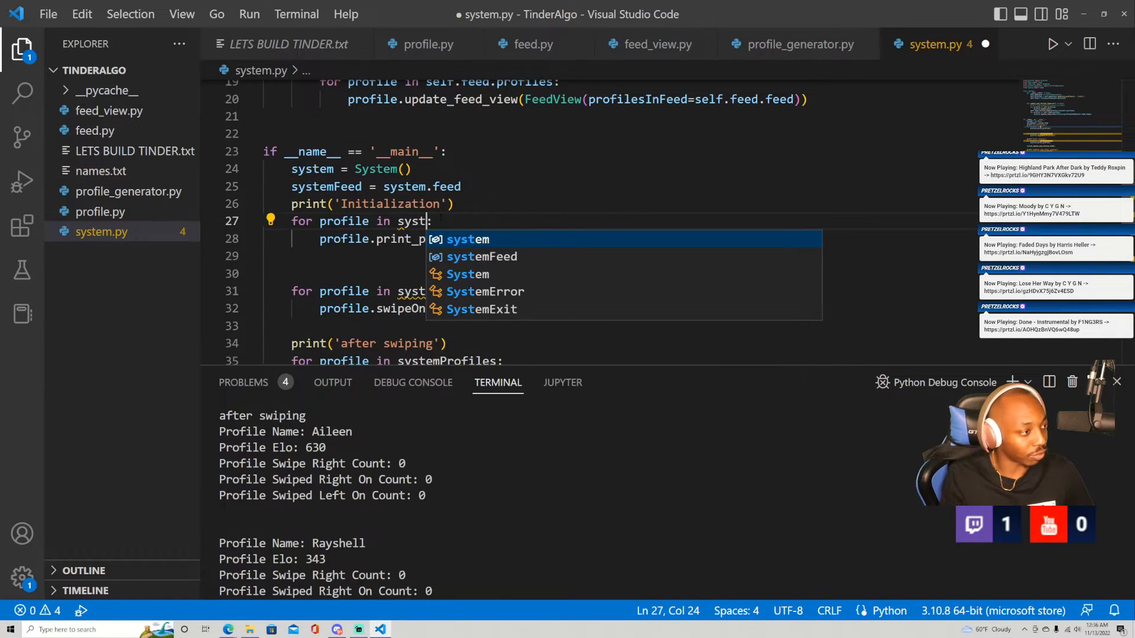
{"action": "left_click", "coordinate": [428, 44]}
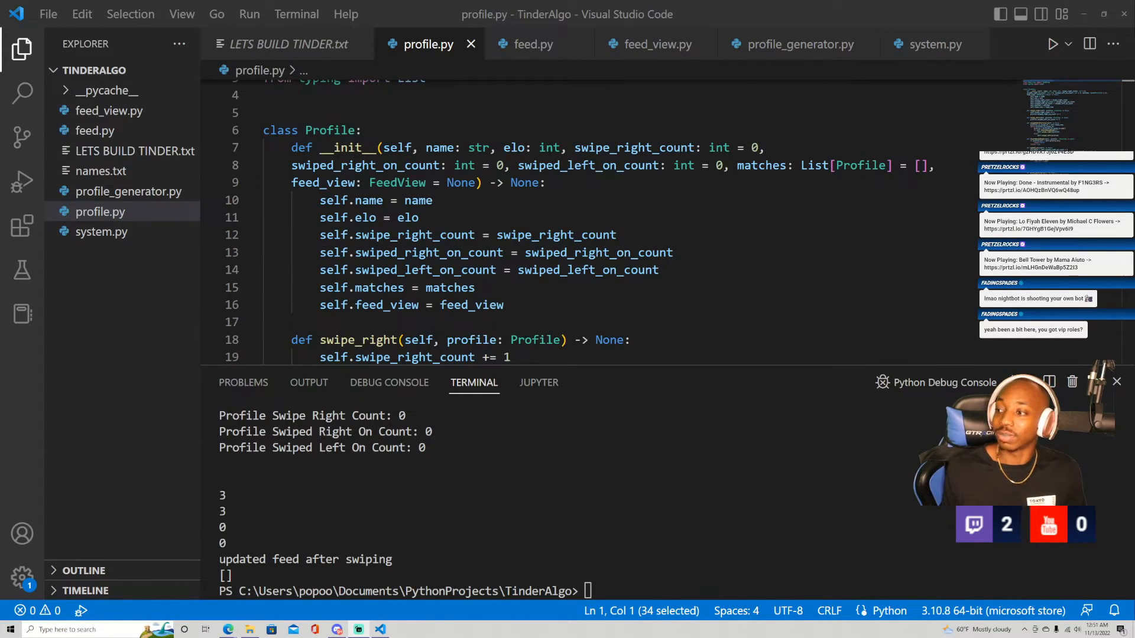
- Add profile.update_feed_view(FeedView(...)) before swipeOnAllProfiles and search the project for print
{"action": "left_click", "coordinate": [936, 45]}
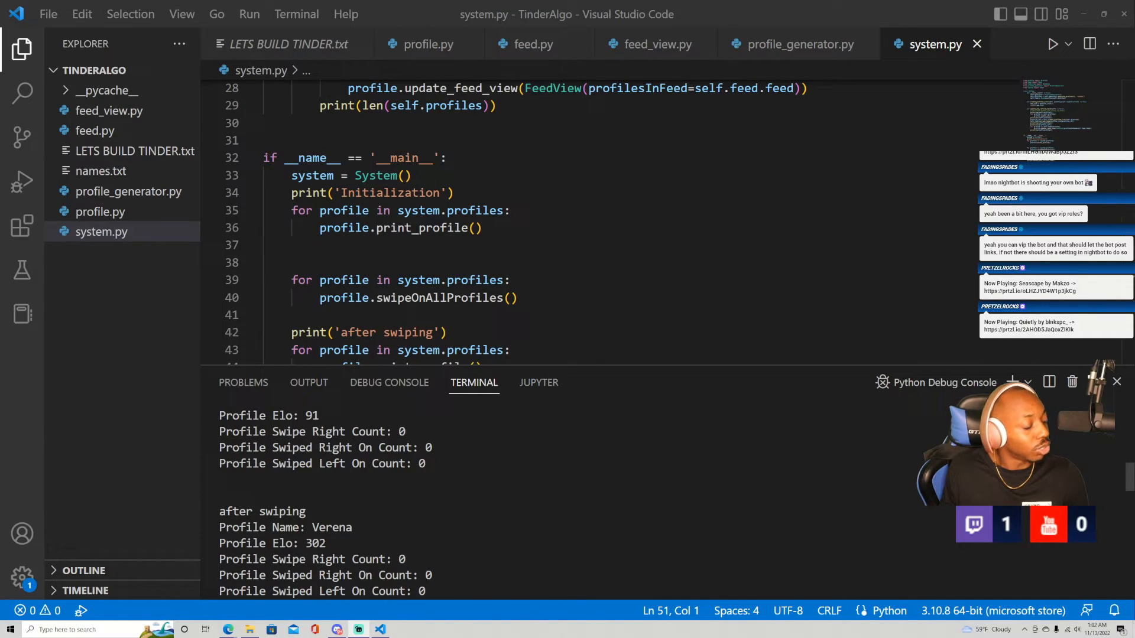
{"action": "double_click", "coordinate": [323, 559]}
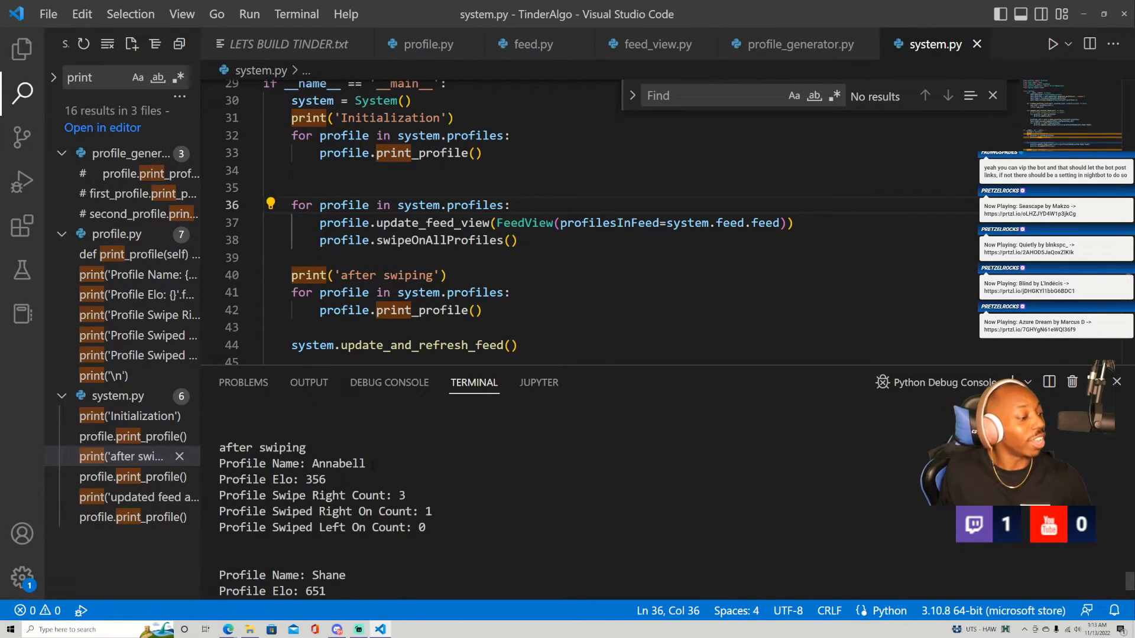
- Scroll system.py, then jump to print_profile in profile.py near update_elo and update_feed_view
{"action": "scroll", "scroll_direction": "down", "scroll_amount": 3}
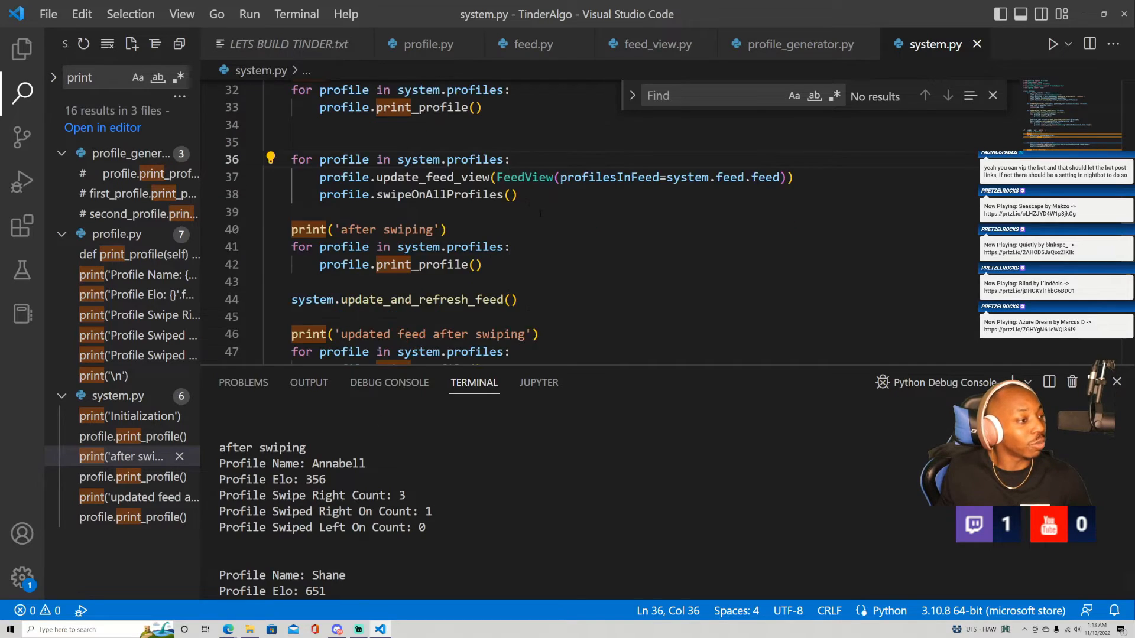
{"action": "scroll", "scroll_direction": "down", "scroll_amount": 3}
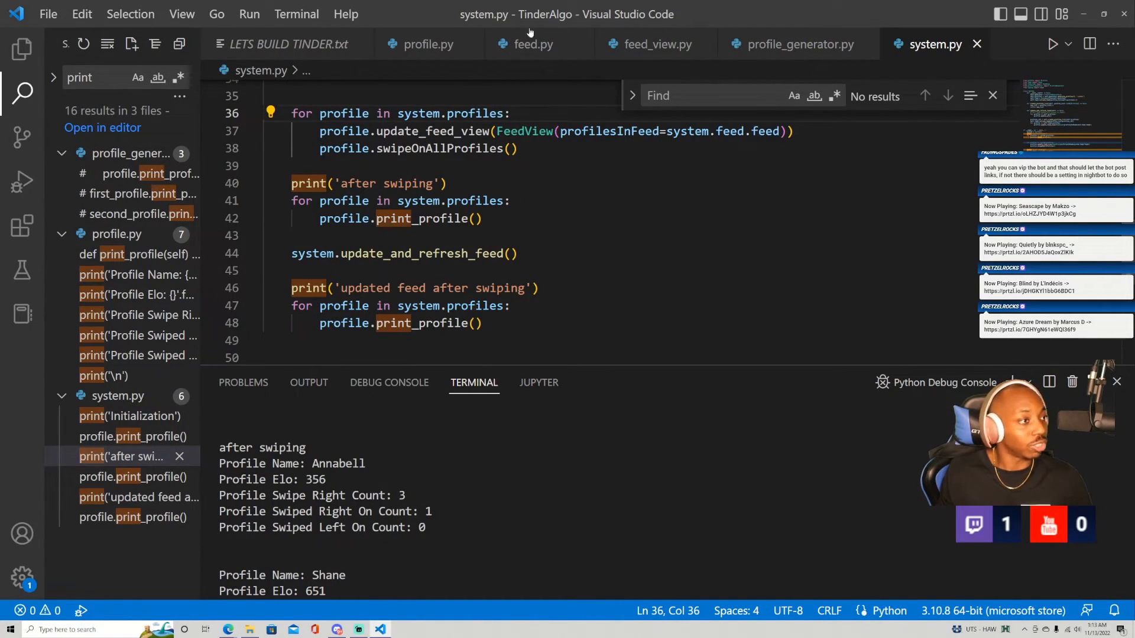
{"action": "left_click", "coordinate": [427, 44]}
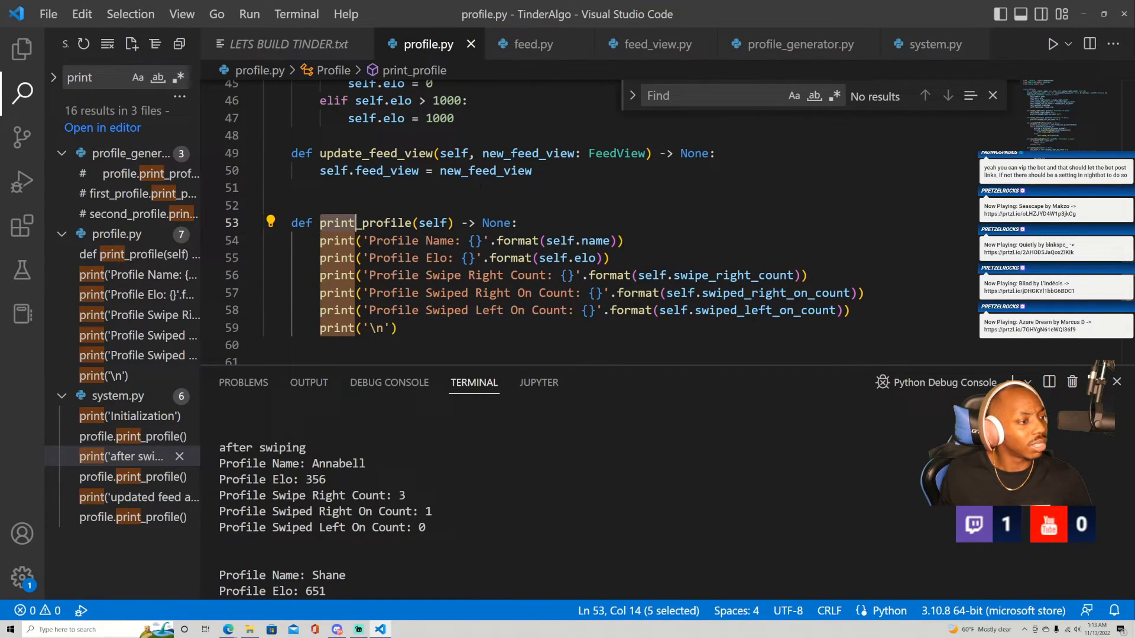
{"action": "mouse_move", "coordinate": [806, 46]}
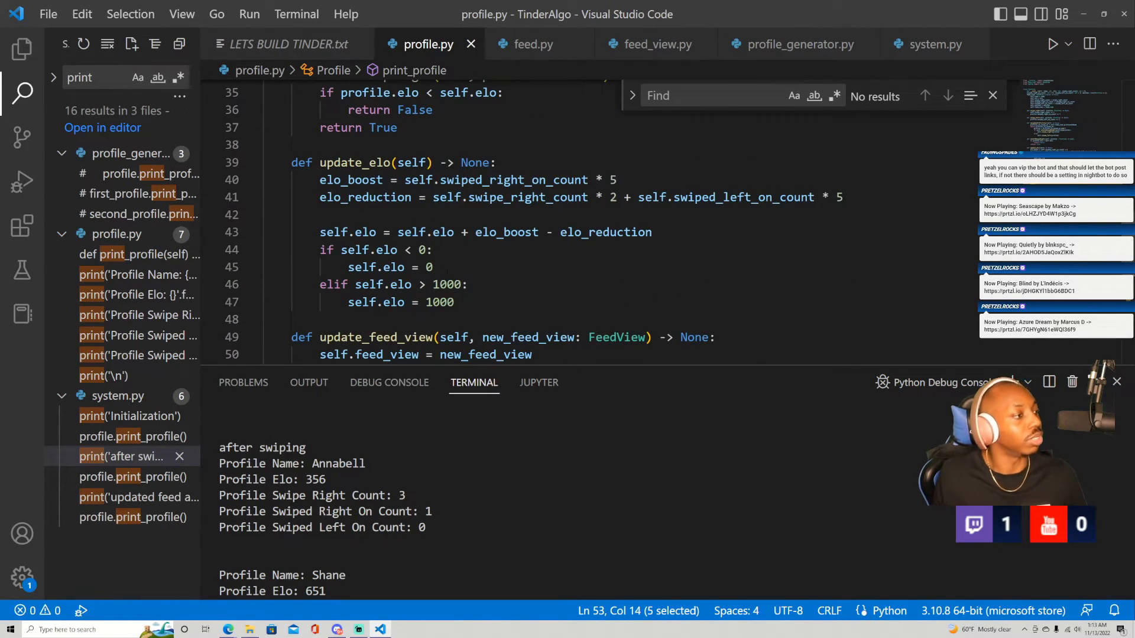
- Try and undo a range loop in update_feed_view, rerun system.py, then revisit both files
{"action": "left_click", "coordinate": [651, 44]}
{"action": "type", "text": "for prof"}
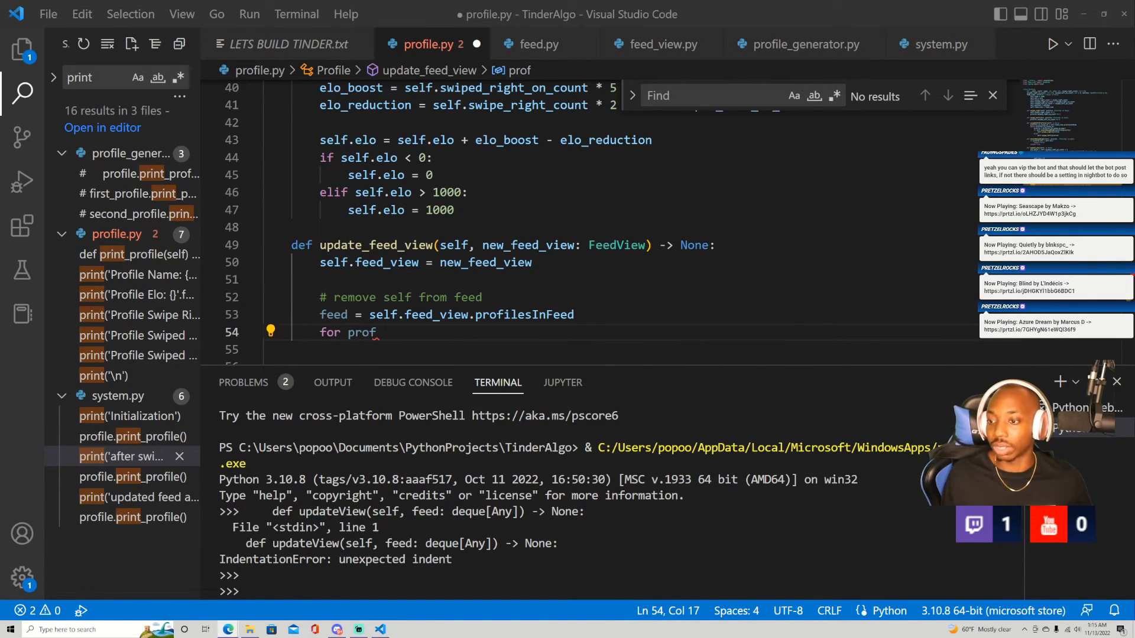
{"action": "scroll", "scroll_direction": "down", "scroll_amount": 3}
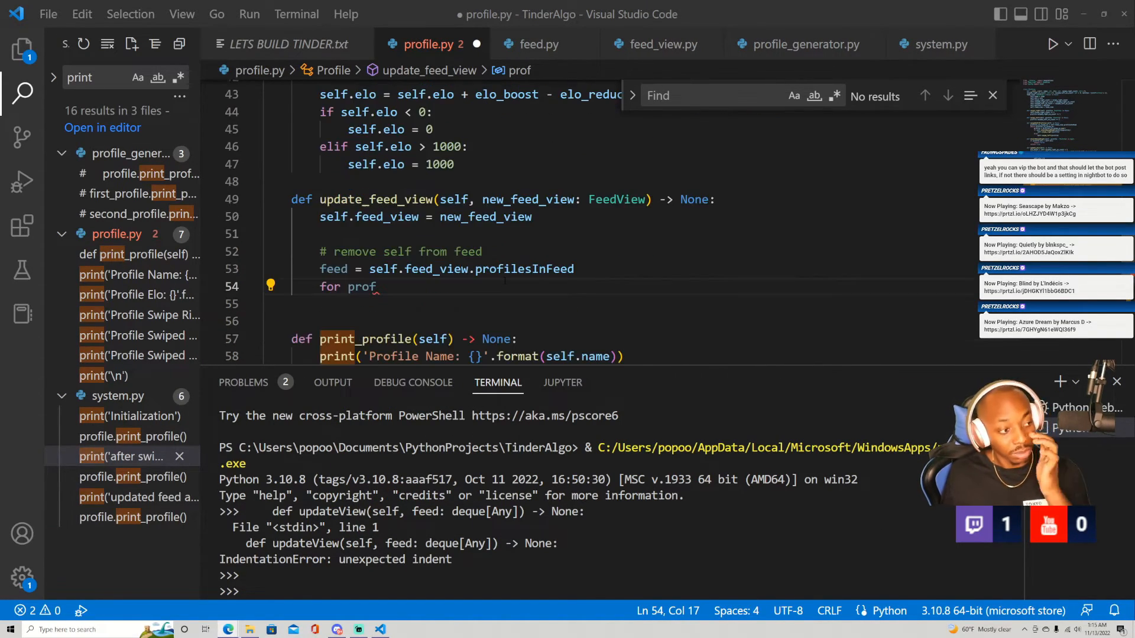
{"action": "type", "text": "i in range():\\n    if profile."}
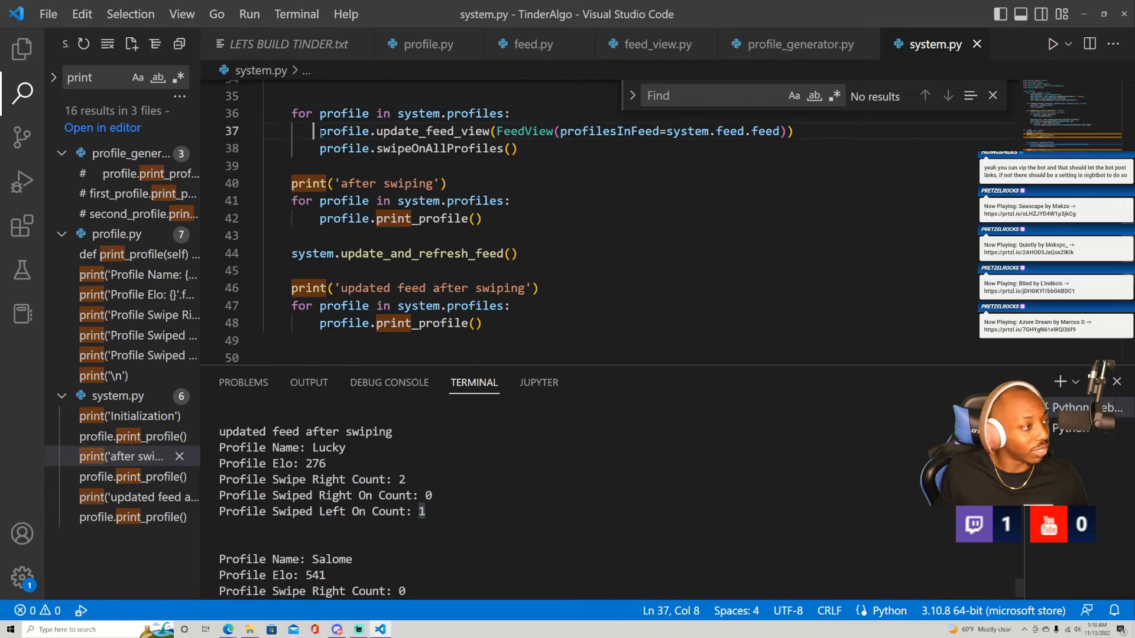
{"action": "left_click", "coordinate": [428, 43]}
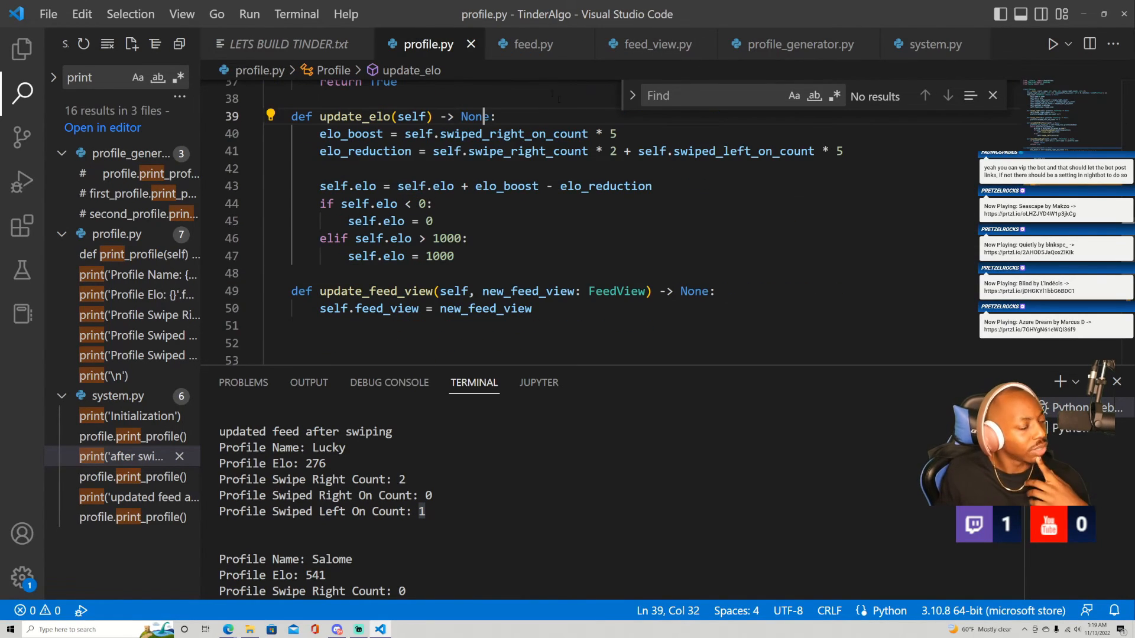
{"action": "left_click", "coordinate": [936, 45]}
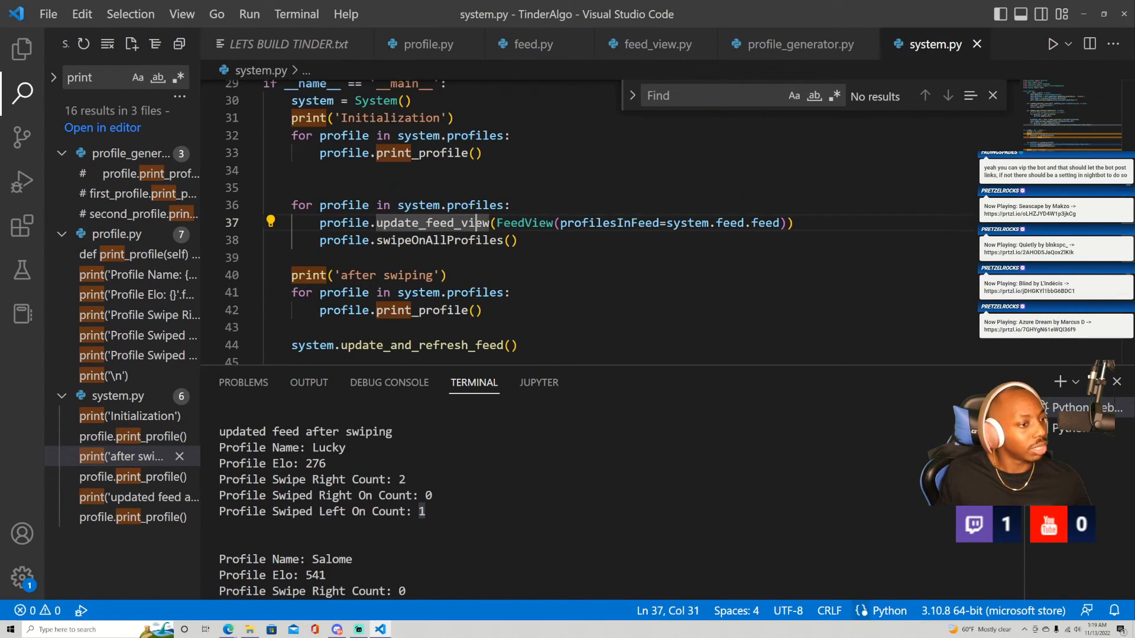